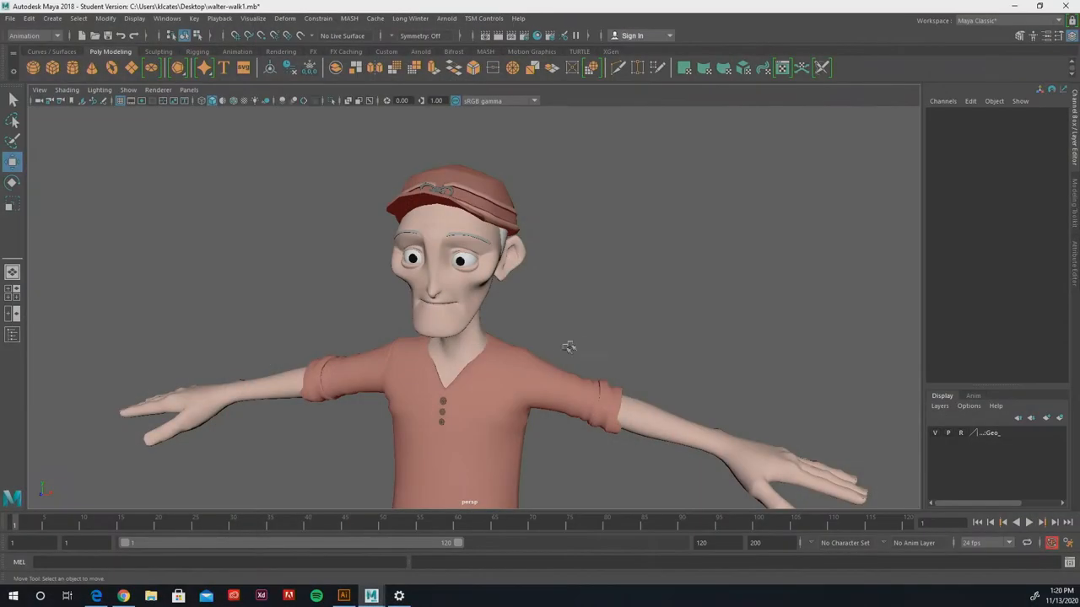
{"action": "mouse_move", "coordinate": [563, 354]}
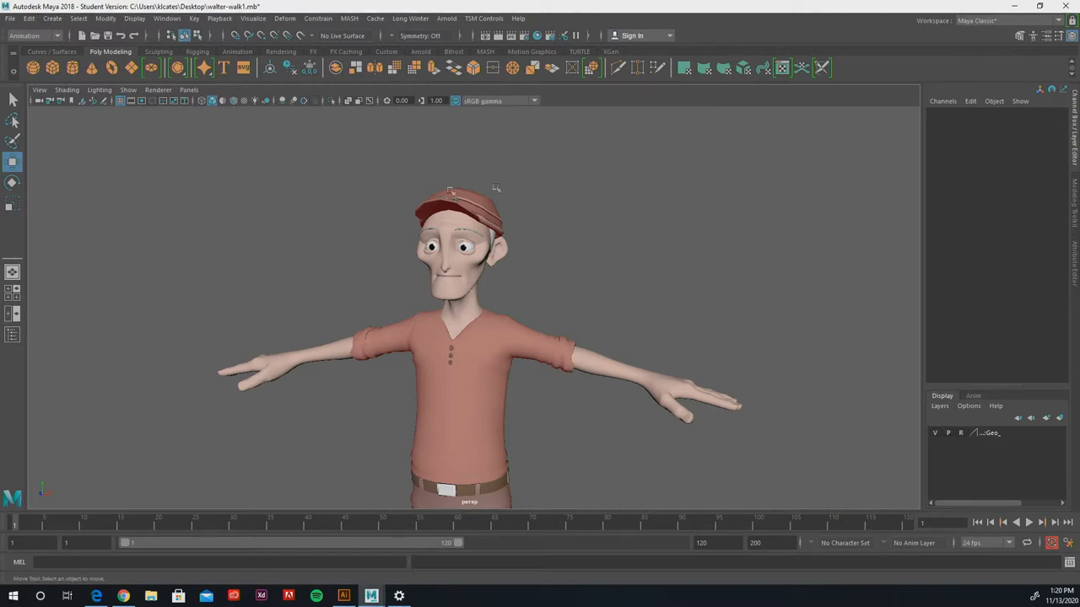
{"action": "mouse_move", "coordinate": [310, 217]}
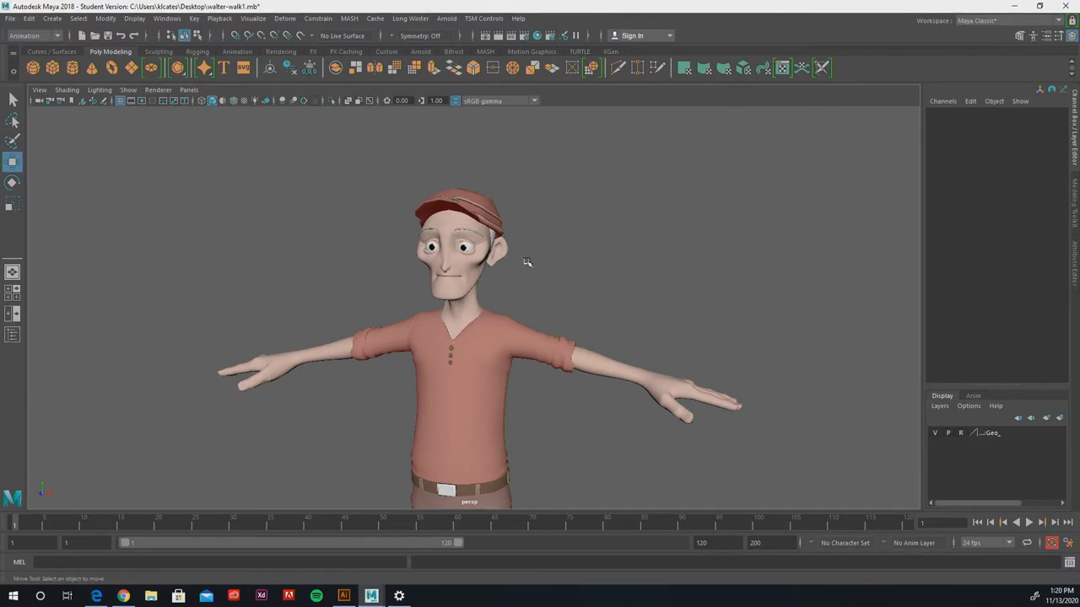
{"action": "mouse_move", "coordinate": [382, 243]}
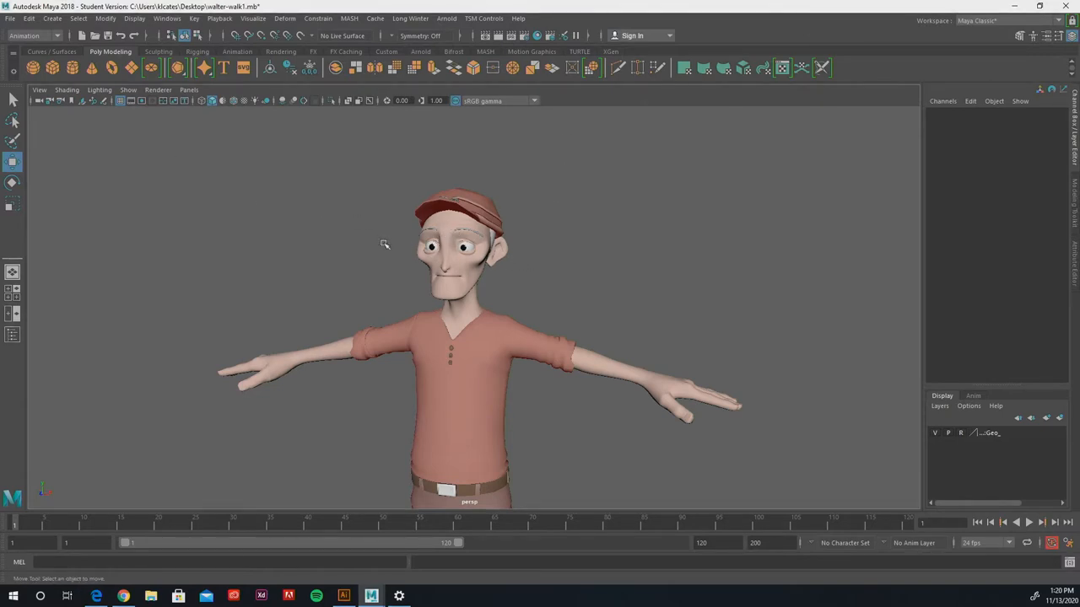
{"action": "mouse_move", "coordinate": [293, 266]}
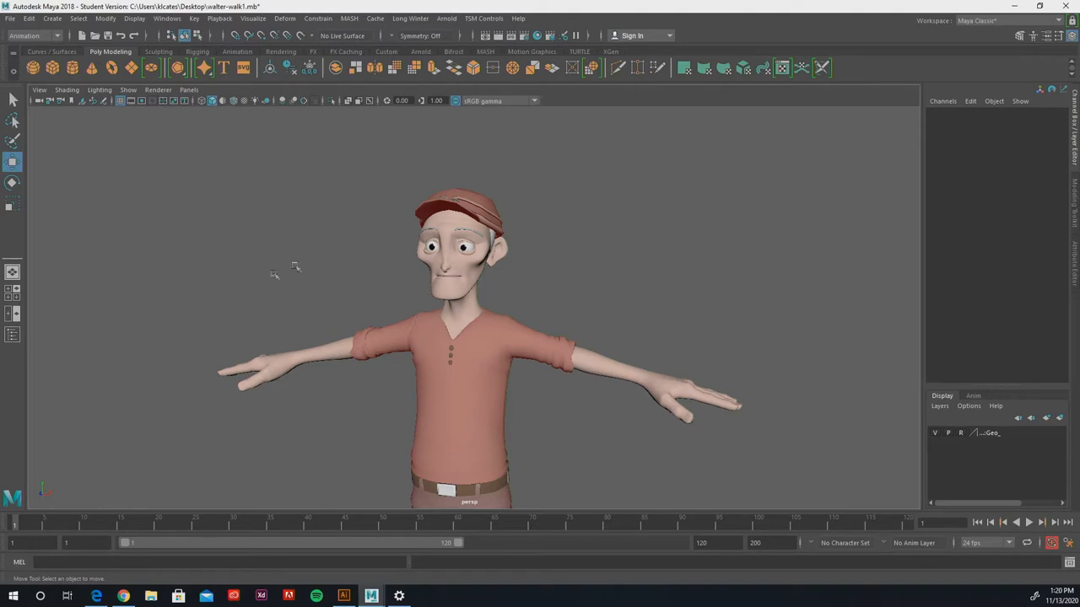
Step: Turn on NURBS curve display so Walter's rig control curves appear in the viewport
{"action": "left_click", "coordinate": [128, 90]}
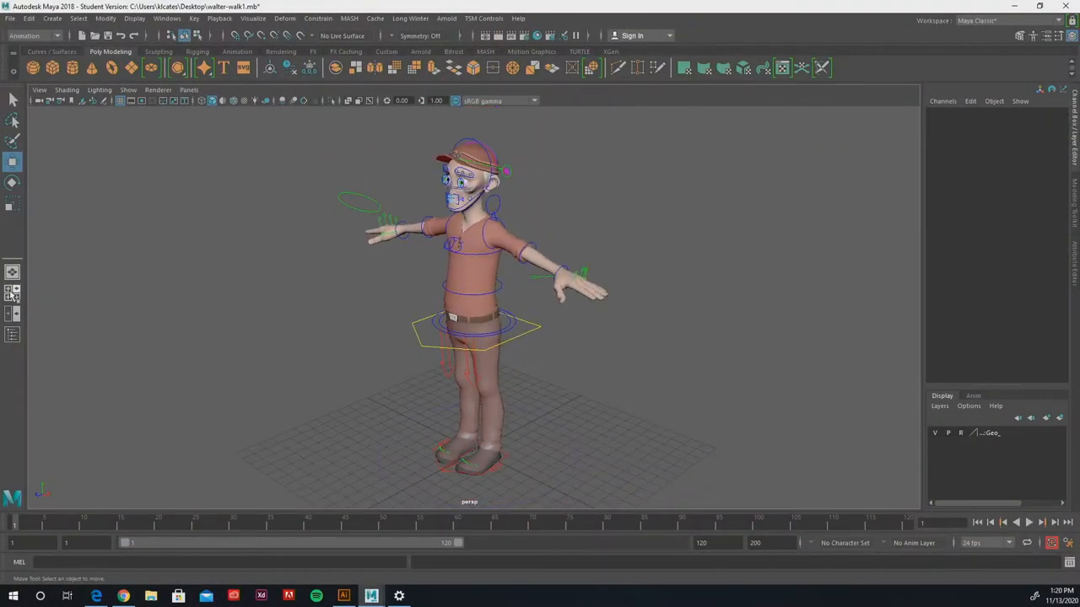
Step: Switch to the four-view layout showing top, perspective, front and side views
{"action": "key", "text": "space"}
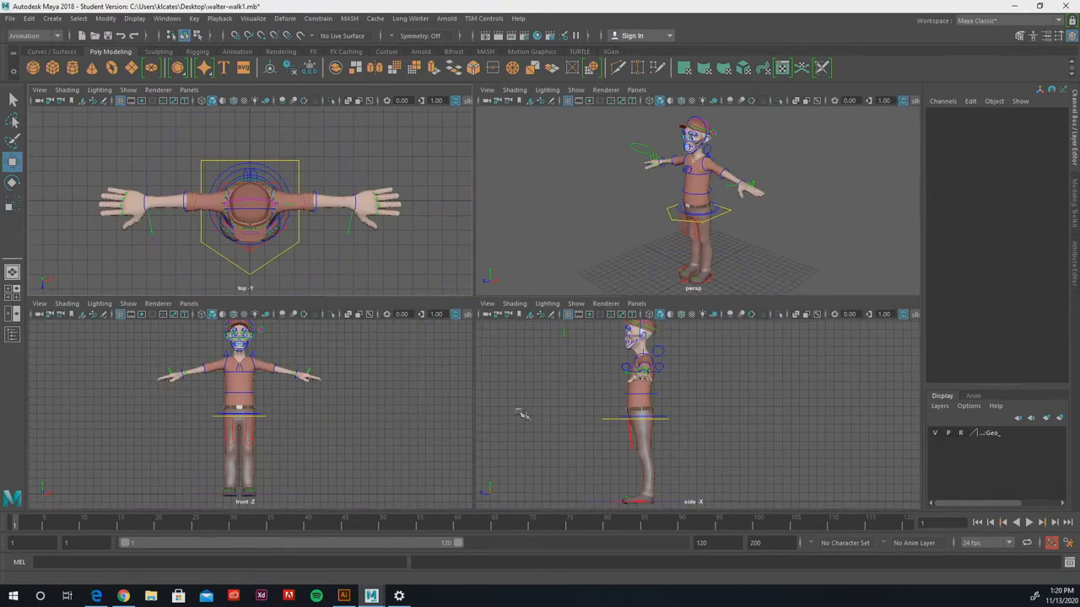
{"action": "mouse_move", "coordinate": [692, 449]}
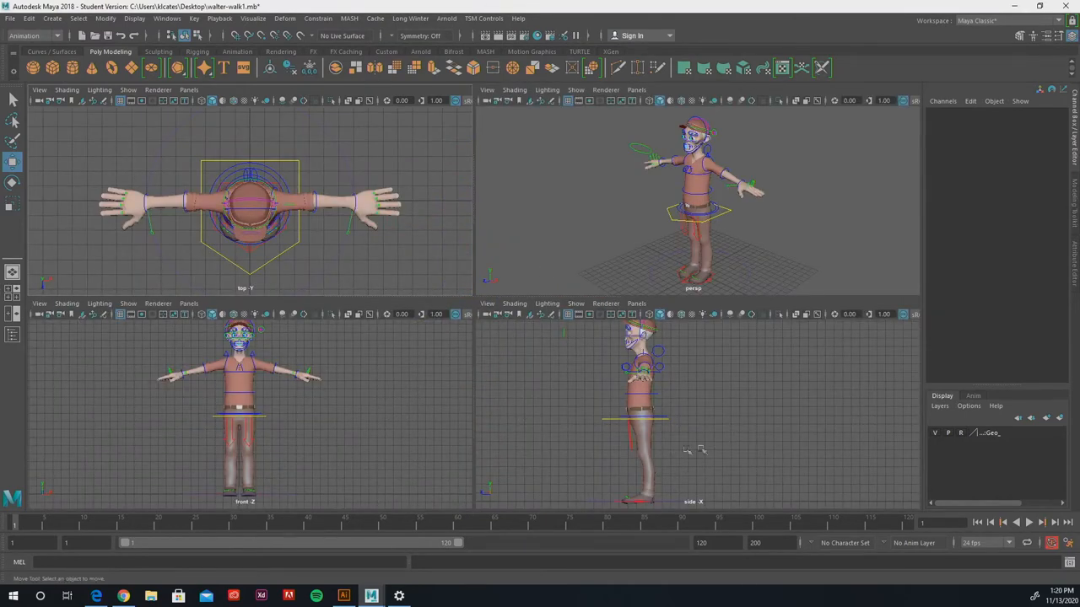
{"action": "mouse_move", "coordinate": [662, 420]}
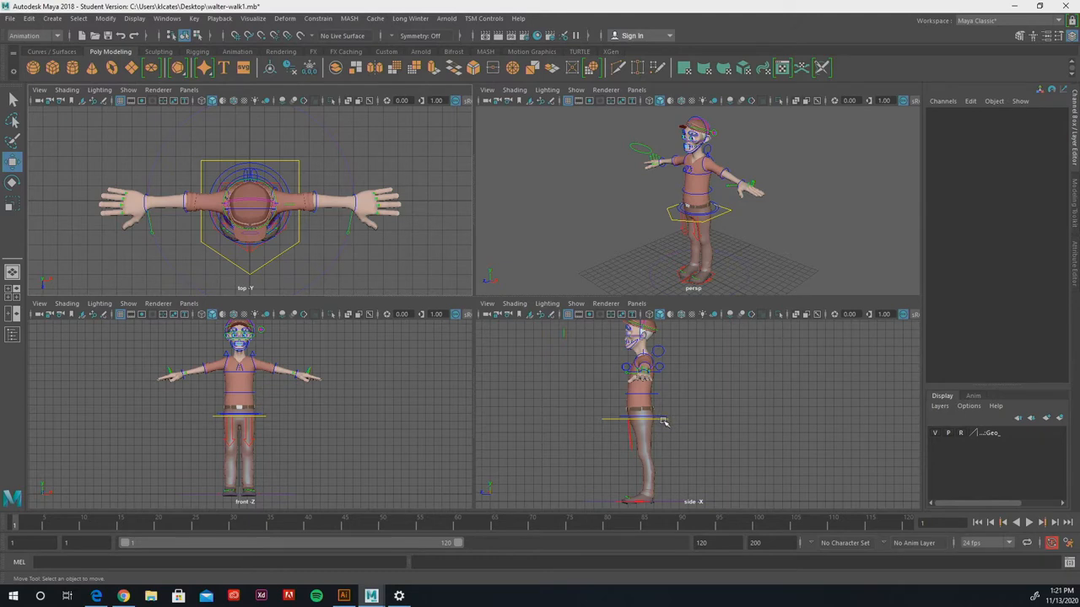
{"action": "mouse_move", "coordinate": [710, 268]}
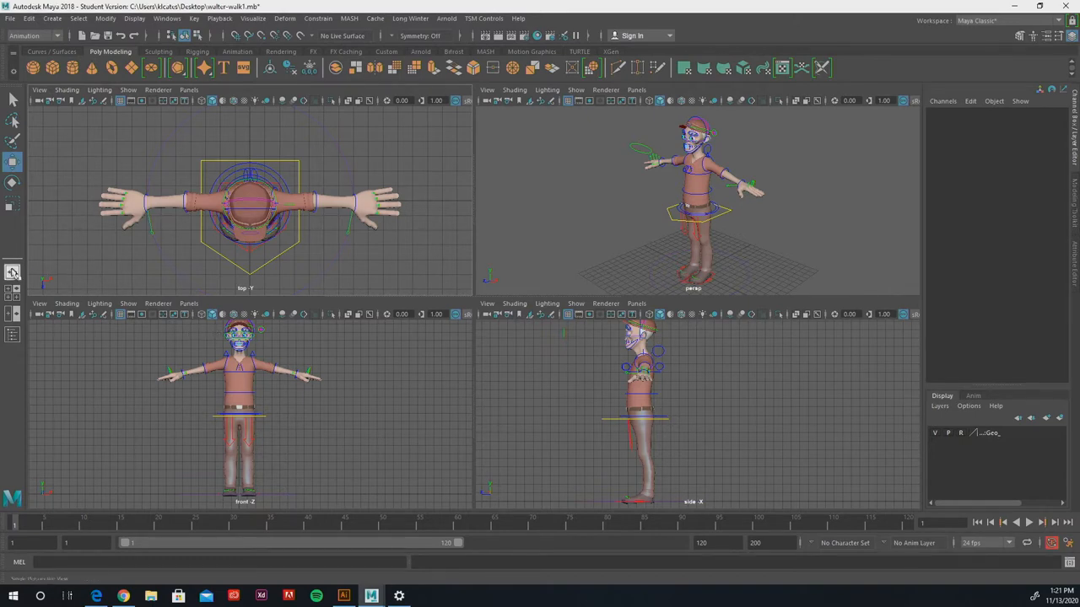
{"action": "mouse_move", "coordinate": [11, 273]}
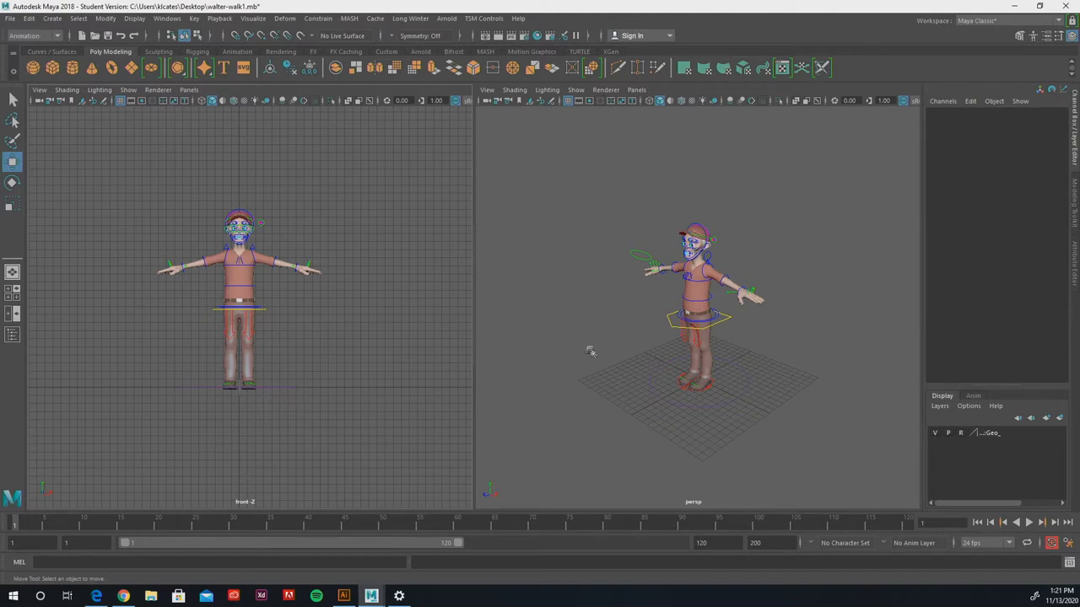
{"action": "mouse_move", "coordinate": [475, 254]}
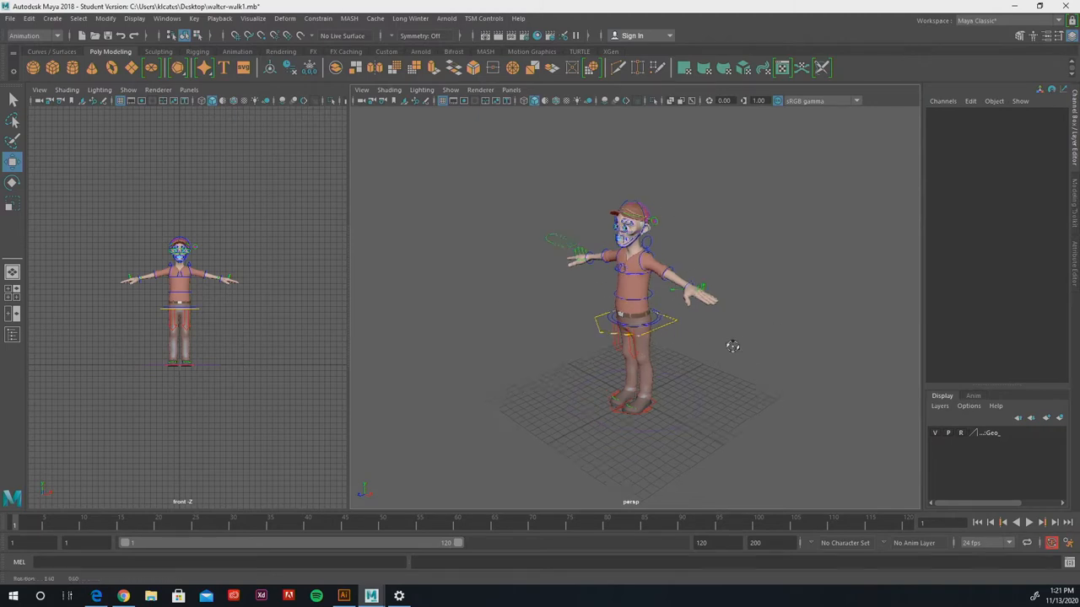
Step: Orbit the perspective view around the rigged character
{"action": "left_click_drag", "start_coordinate": [732, 346], "coordinate": [608, 354]}
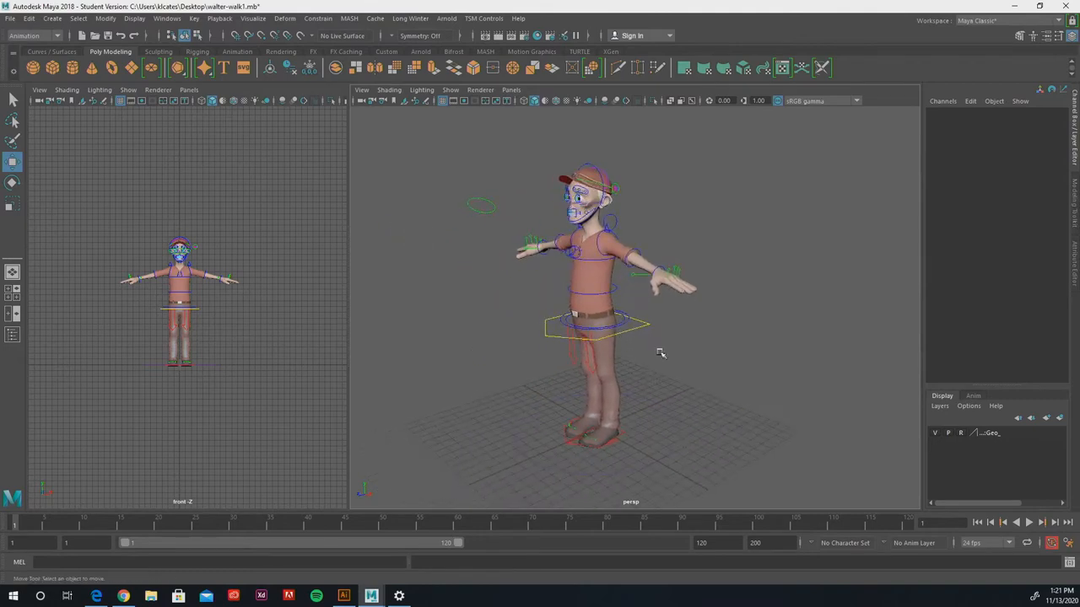
{"action": "mouse_move", "coordinate": [662, 365]}
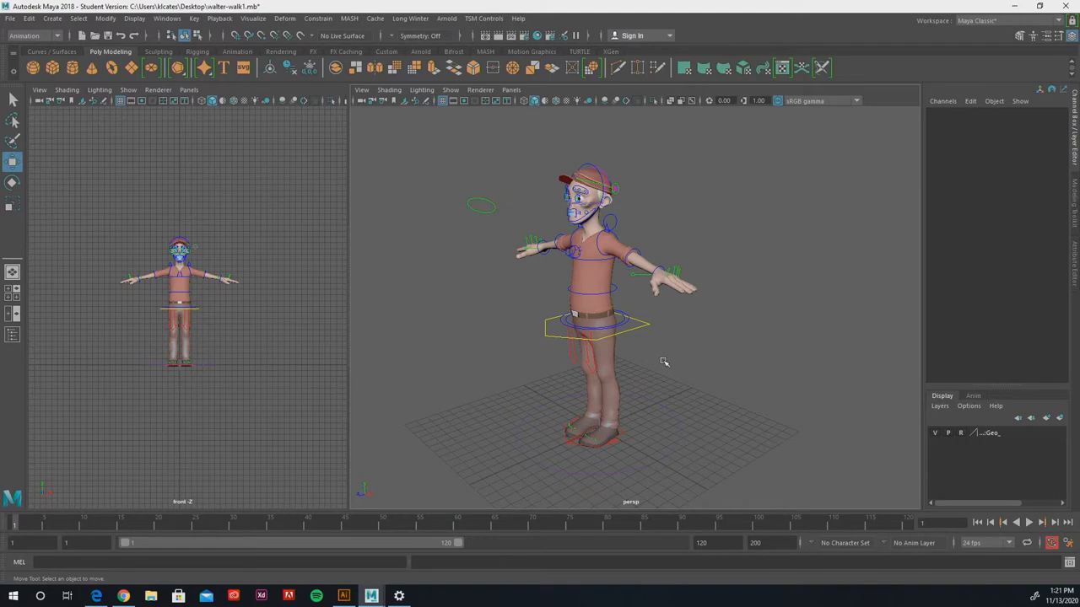
{"action": "mouse_move", "coordinate": [679, 318]}
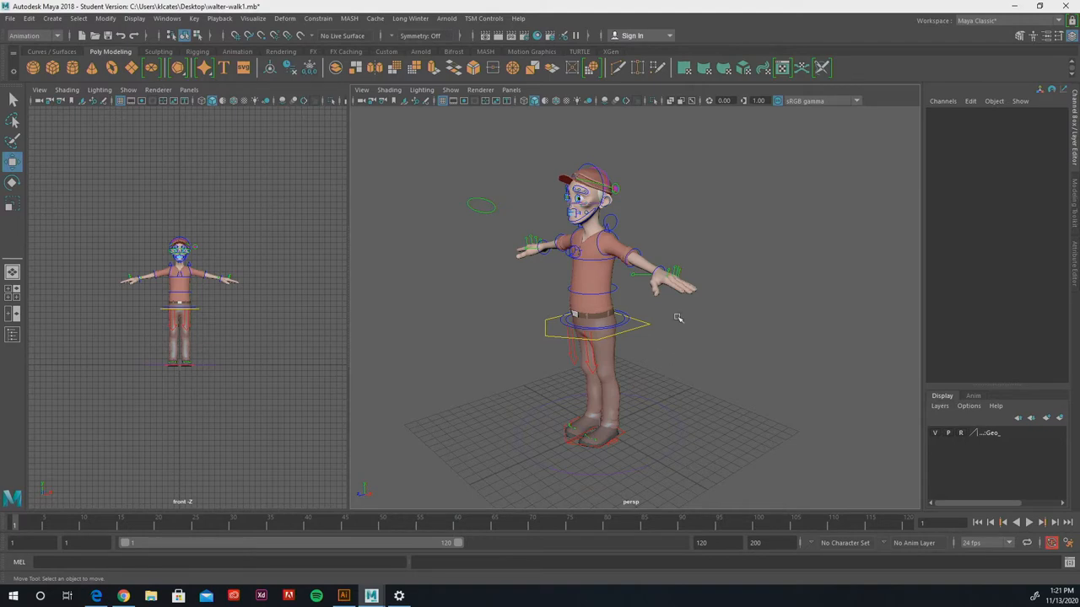
{"action": "mouse_move", "coordinate": [678, 341]}
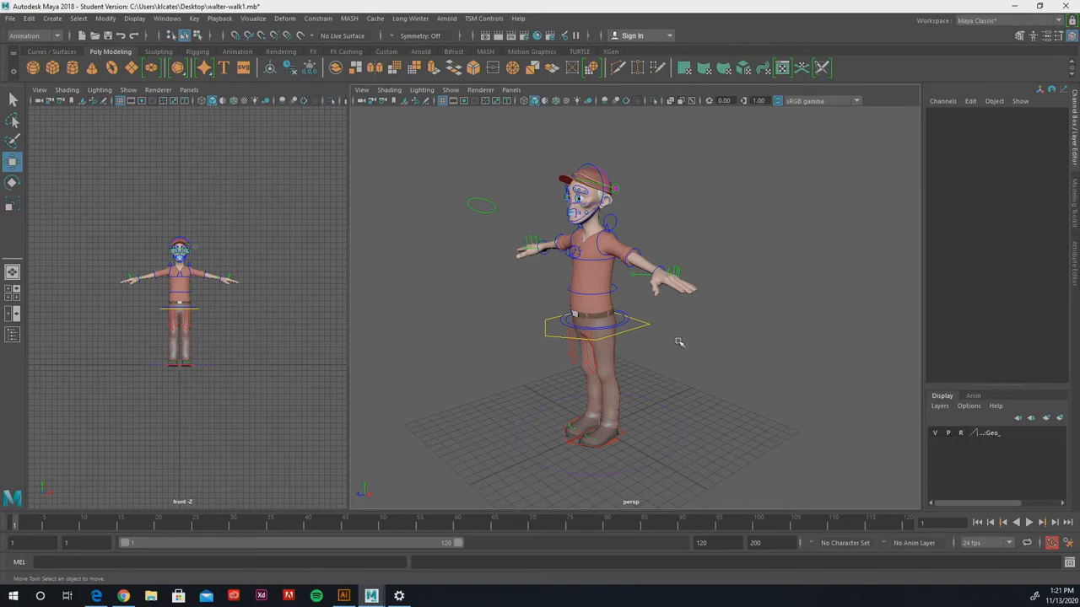
{"action": "mouse_move", "coordinate": [723, 435]}
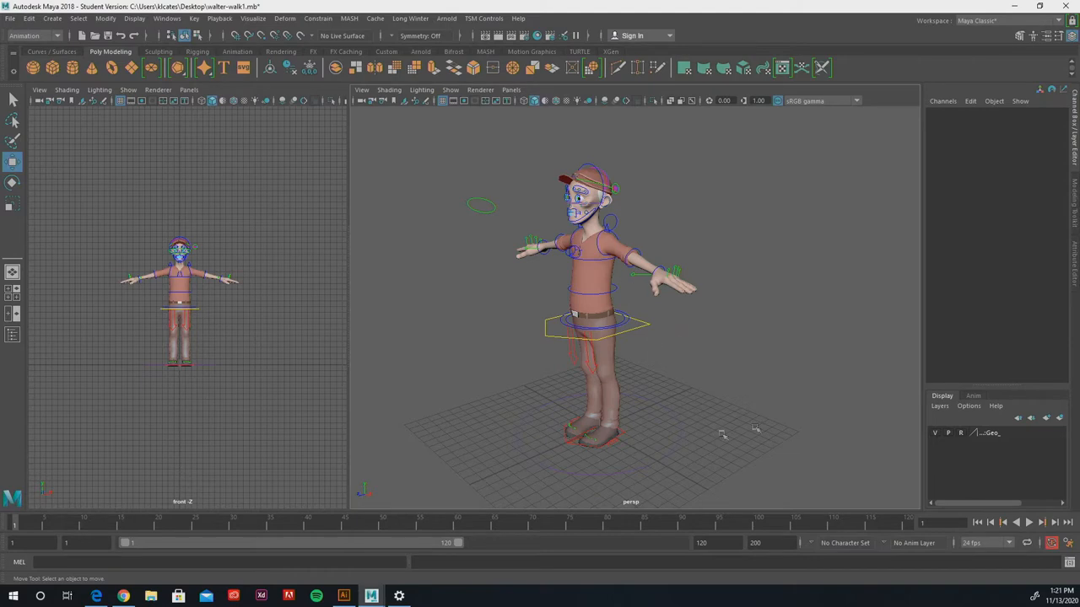
{"action": "mouse_move", "coordinate": [734, 372]}
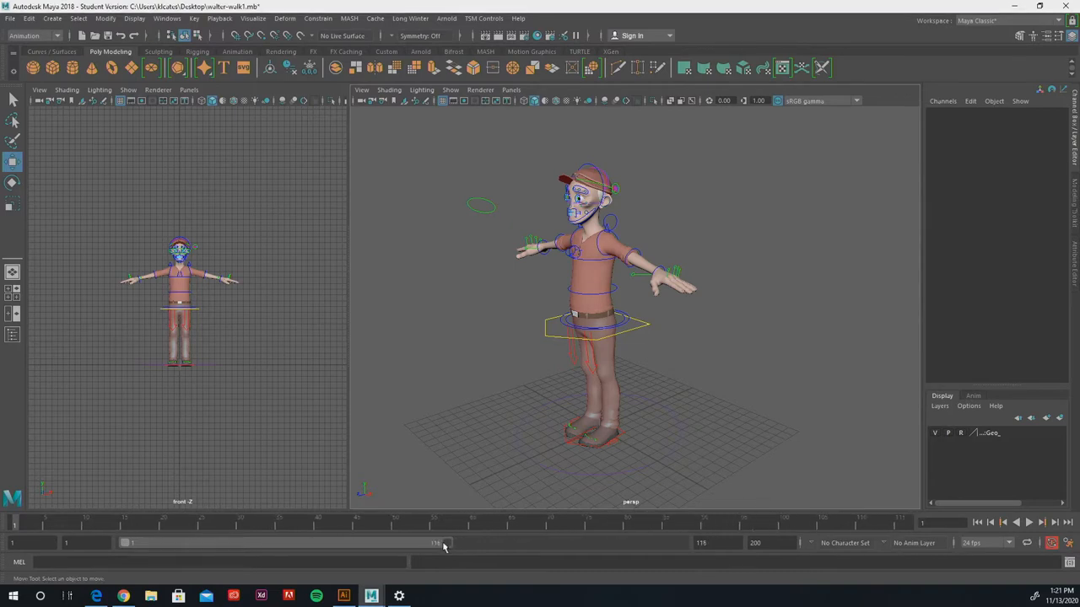
Step: Drag the Range Slider end from 120 down to frame 24
{"action": "left_click_drag", "start_coordinate": [446, 542], "coordinate": [232, 543]}
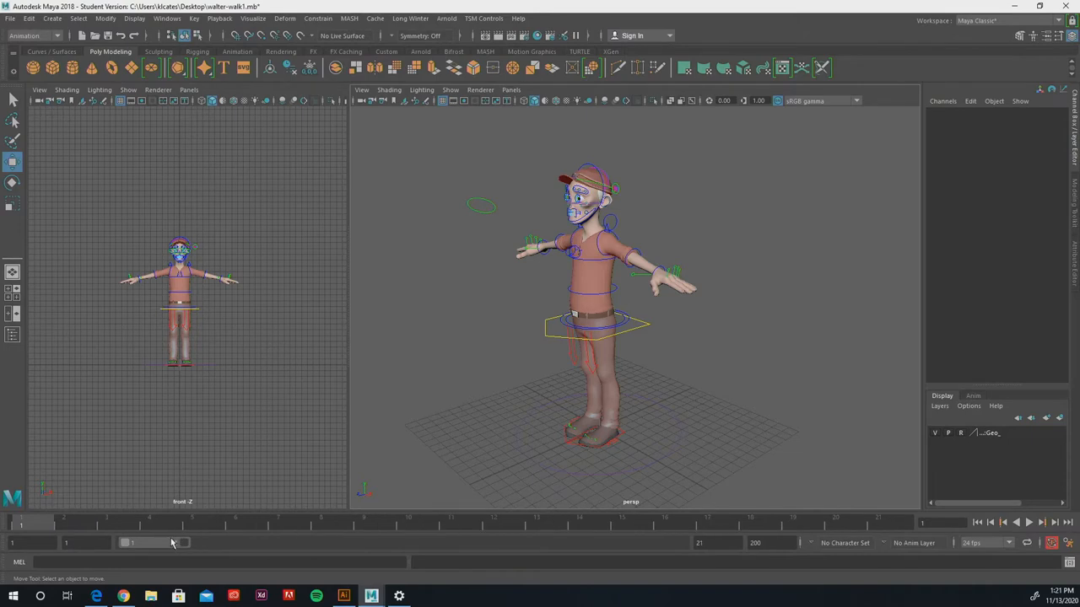
{"action": "left_click_drag", "start_coordinate": [172, 542], "coordinate": [181, 543]}
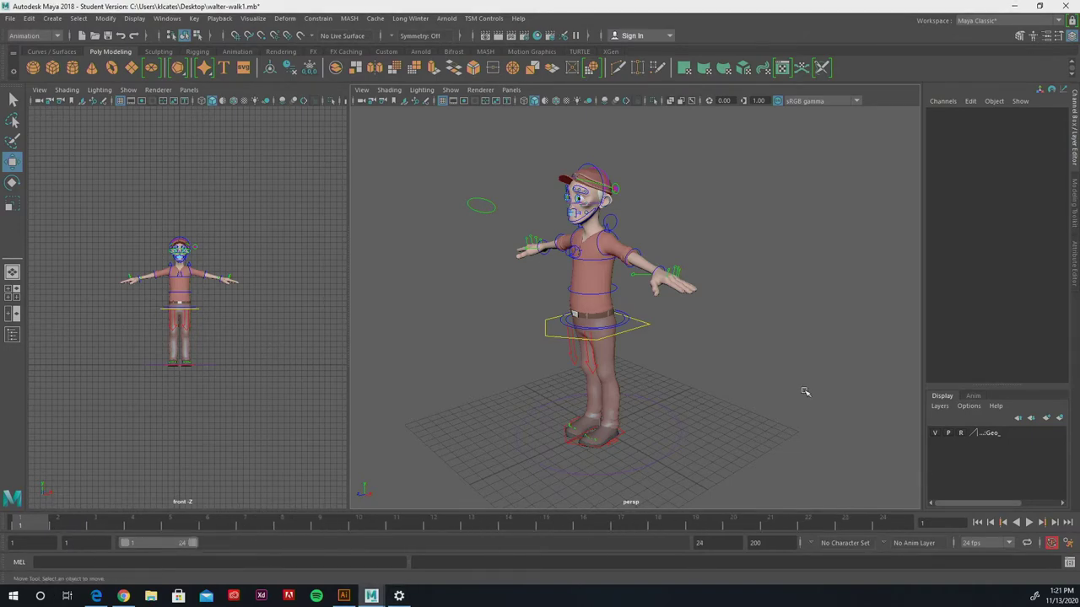
{"action": "mouse_move", "coordinate": [726, 338]}
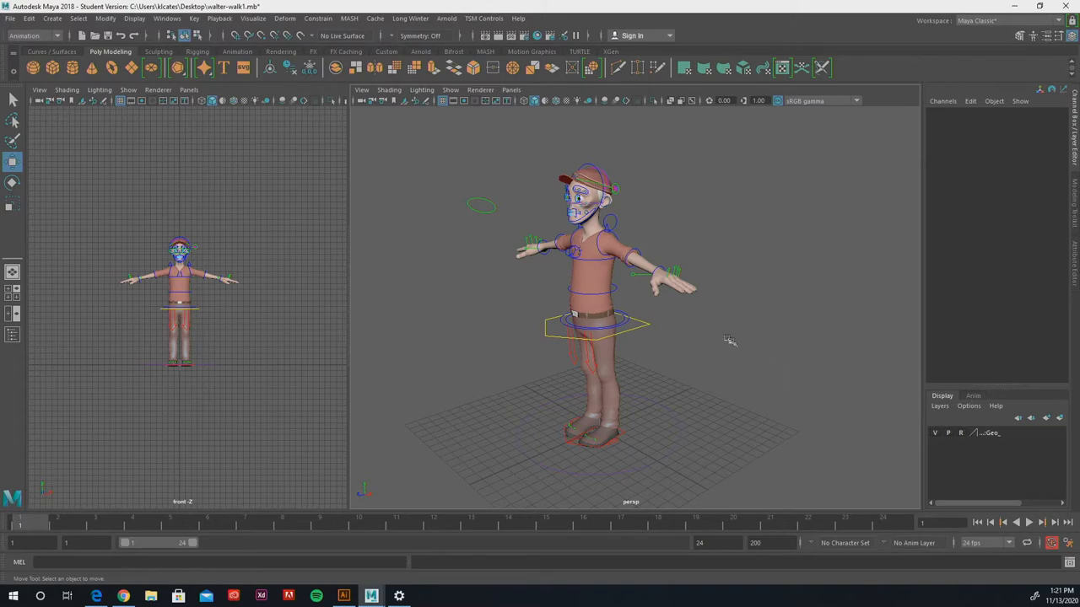
{"action": "mouse_move", "coordinate": [744, 300]}
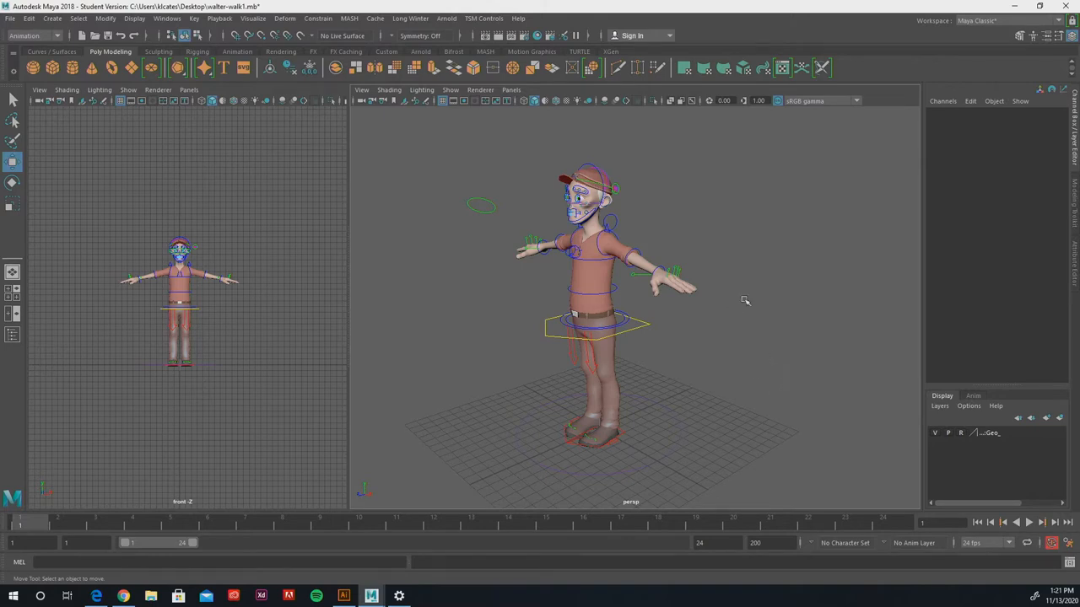
{"action": "mouse_move", "coordinate": [732, 328]}
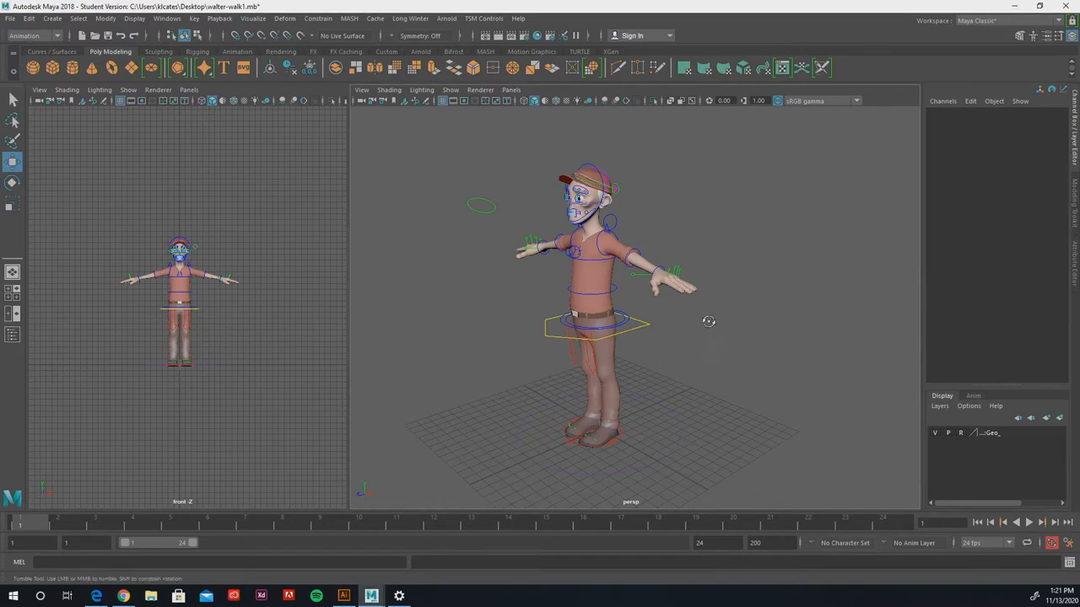
Step: Orbit closer to Walter and select the left leg IK control
{"action": "left_click_drag", "start_coordinate": [708, 321], "coordinate": [700, 289]}
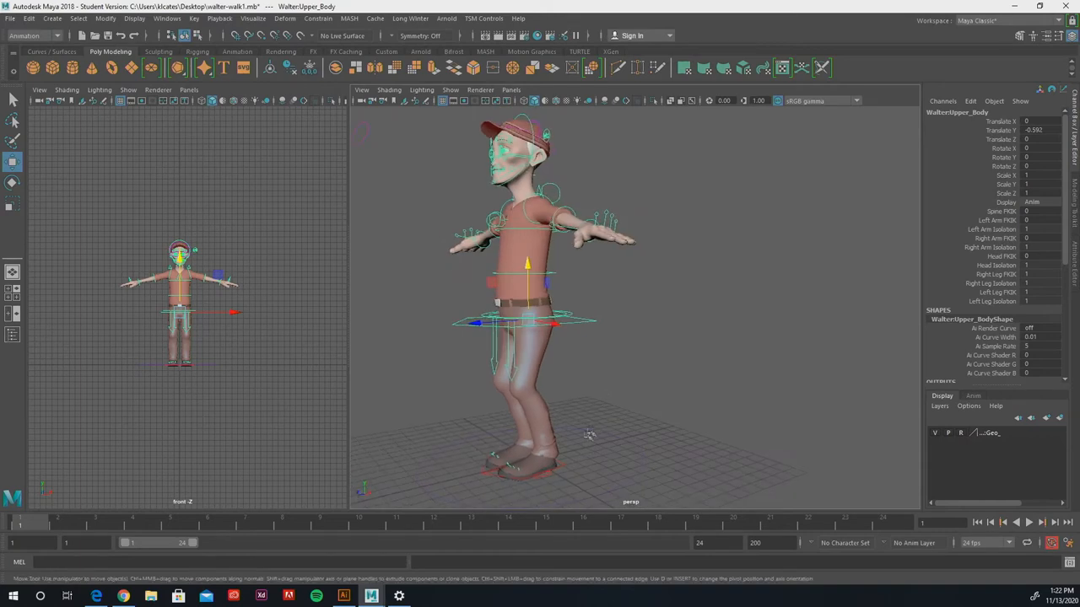
{"action": "left_click", "coordinate": [506, 480]}
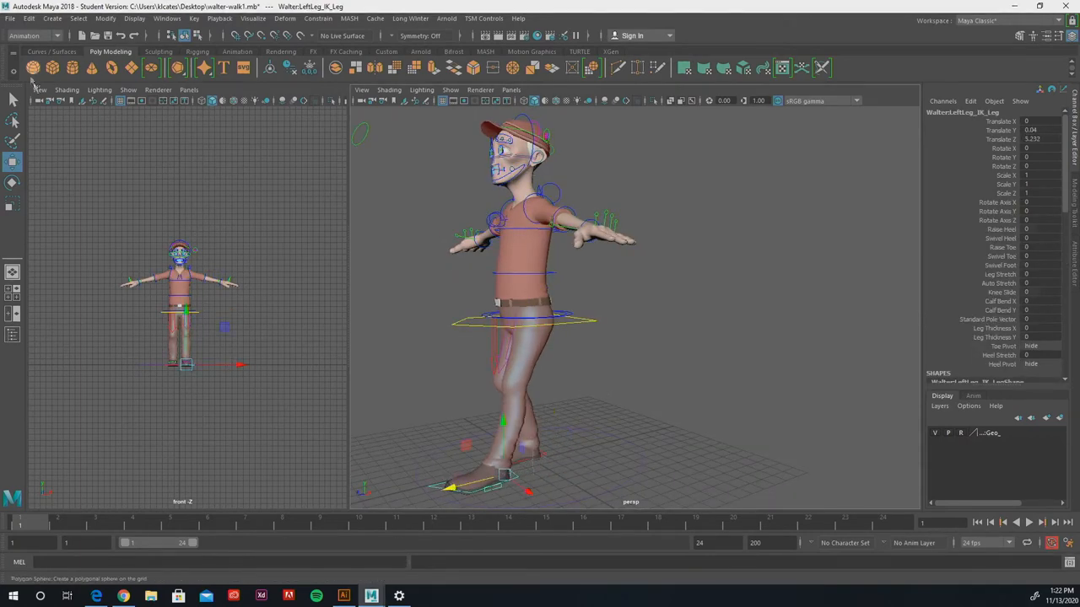
Step: Switch the left viewport to the side camera to view Walter in profile
{"action": "left_click", "coordinate": [39, 90]}
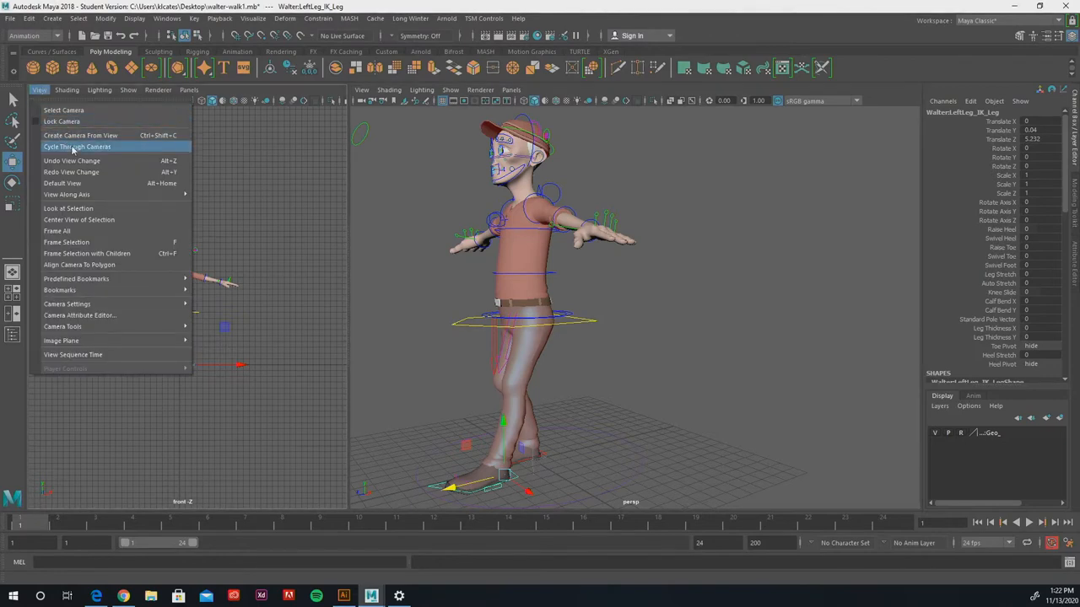
{"action": "left_click", "coordinate": [76, 146]}
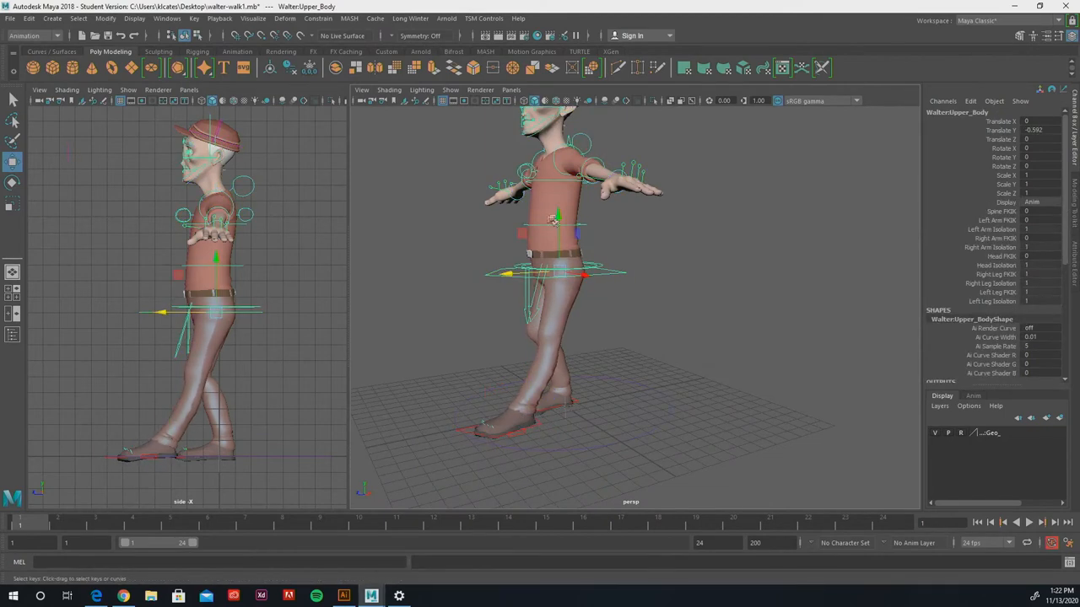
Step: Move the left leg IK to Translate Z 6.167 and tilt it to Rotate X -7.957
{"action": "left_click_drag", "start_coordinate": [555, 221], "coordinate": [559, 218]}
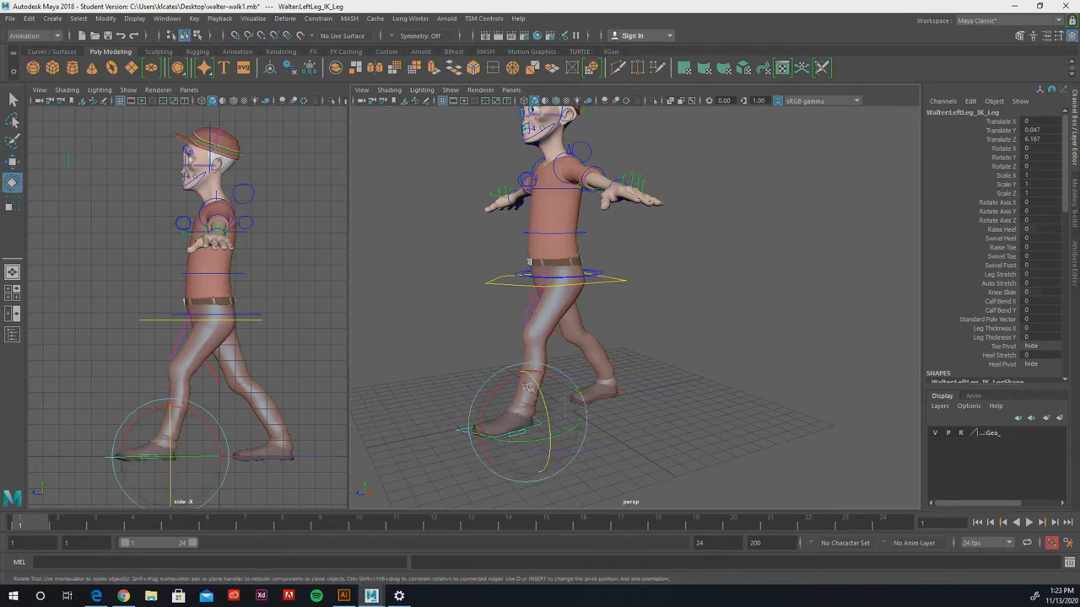
{"action": "left_click_drag", "start_coordinate": [527, 388], "coordinate": [527, 375]}
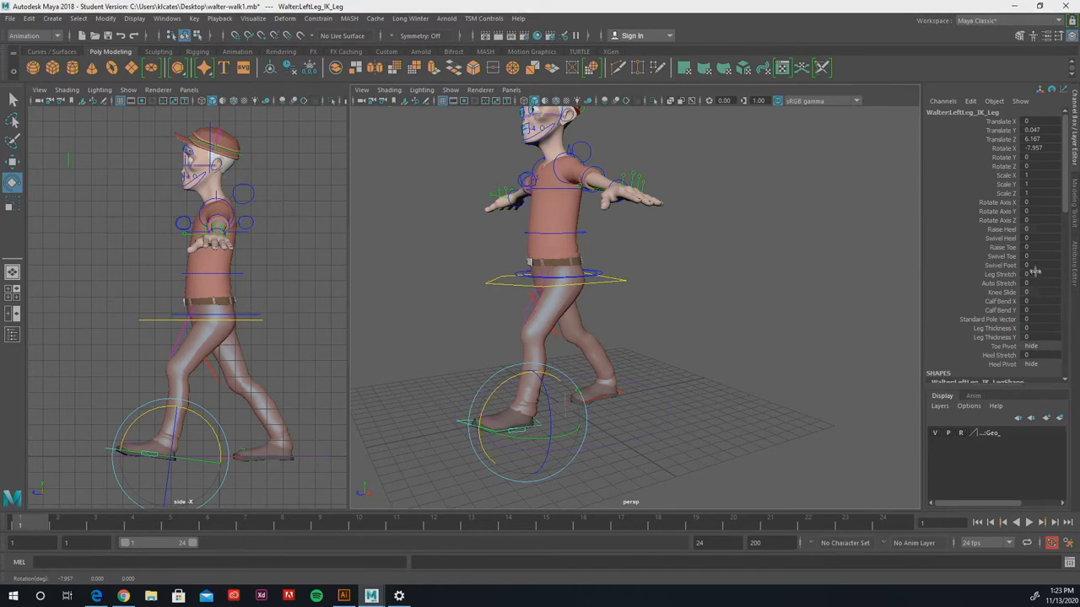
{"action": "mouse_move", "coordinate": [1038, 275]}
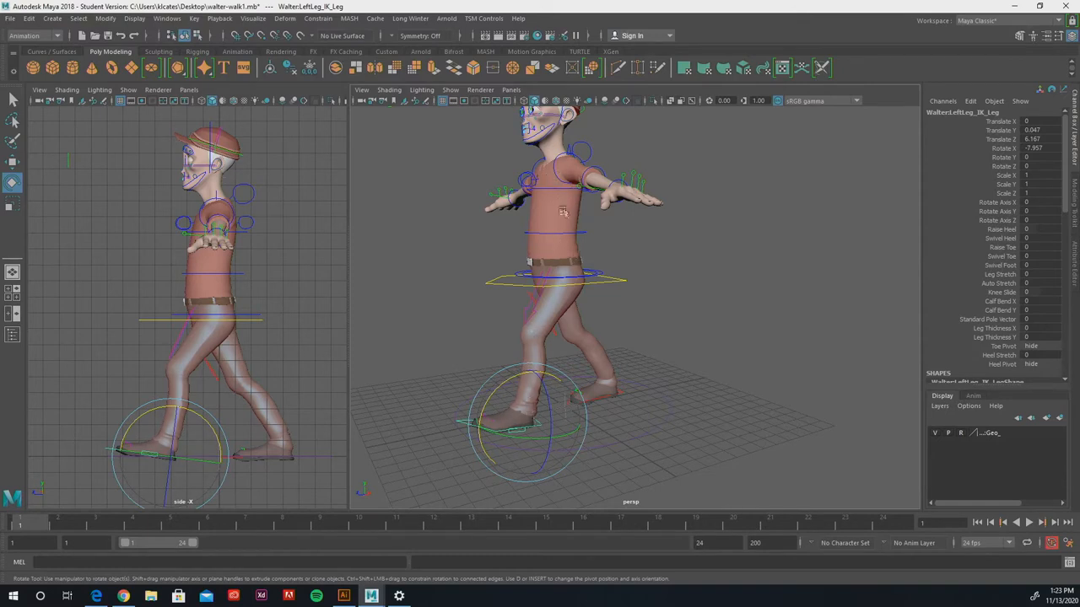
{"action": "mouse_move", "coordinate": [1039, 238]}
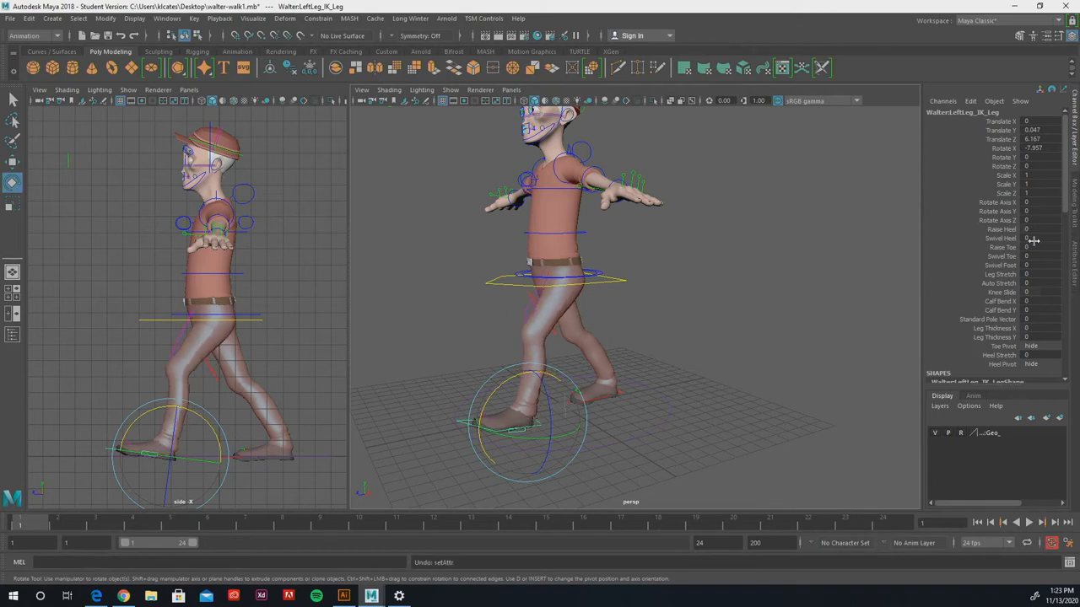
Step: Adjust the left foot's heel and toe raise attributes and push it forward to Z 6.805
{"action": "left_click", "coordinate": [1030, 237]}
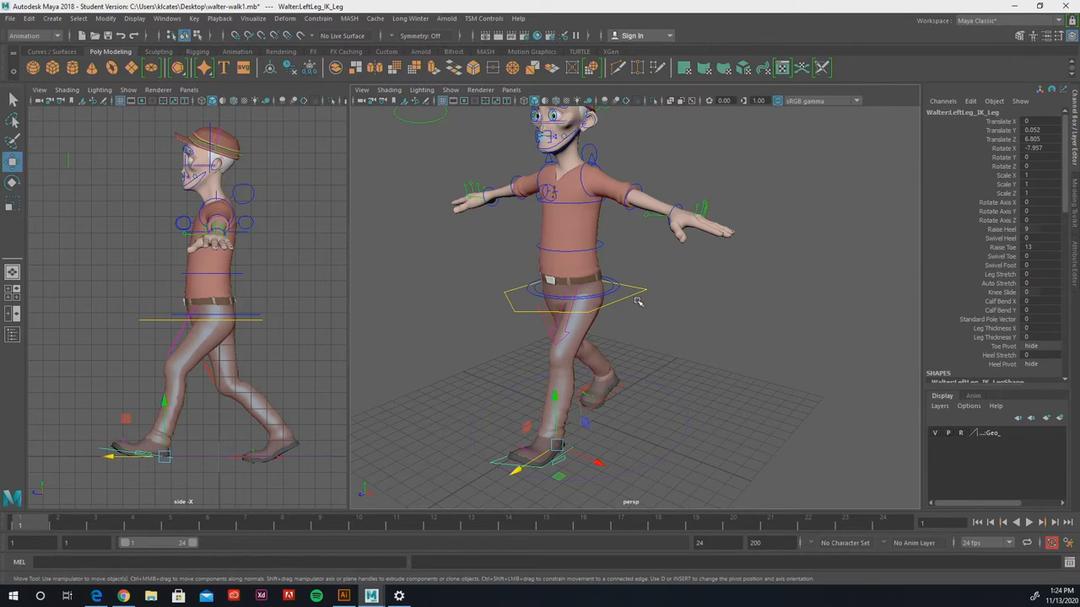
{"action": "mouse_move", "coordinate": [638, 316]}
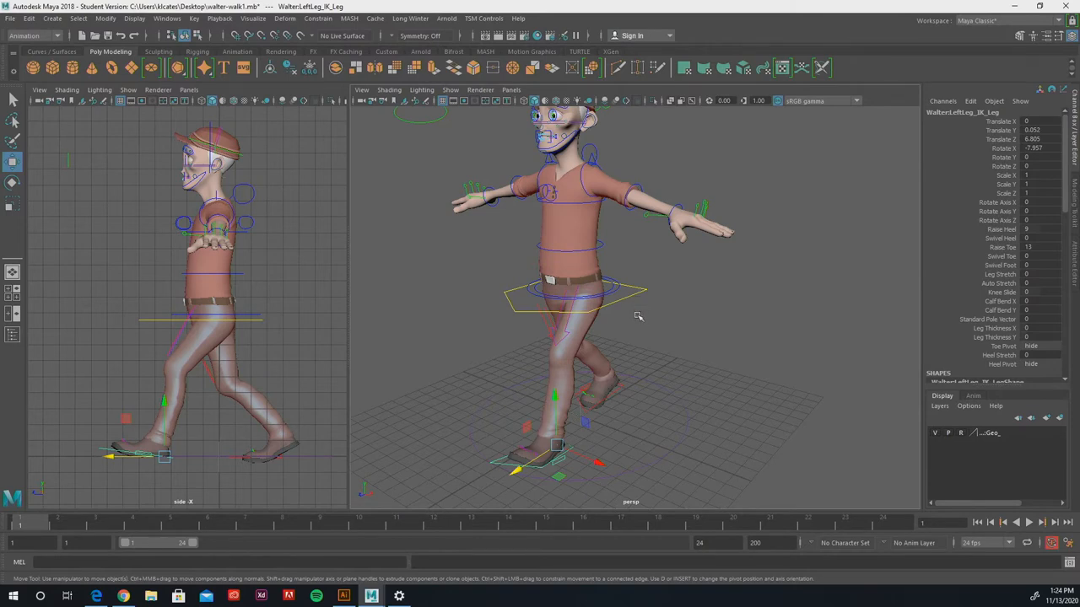
{"action": "mouse_move", "coordinate": [631, 304]}
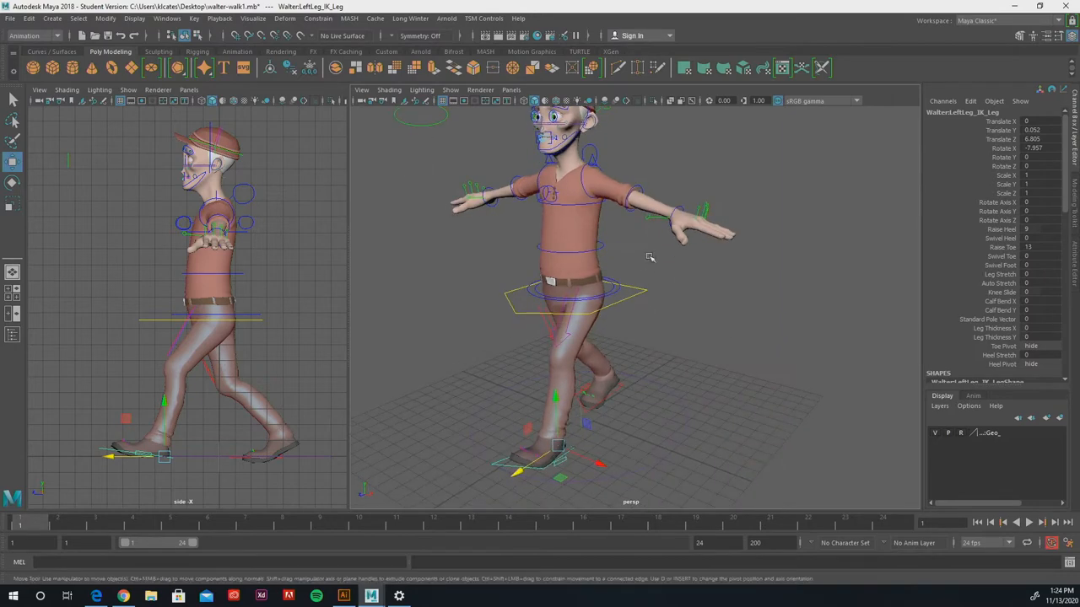
{"action": "left_click_drag", "start_coordinate": [649, 257], "coordinate": [580, 284]}
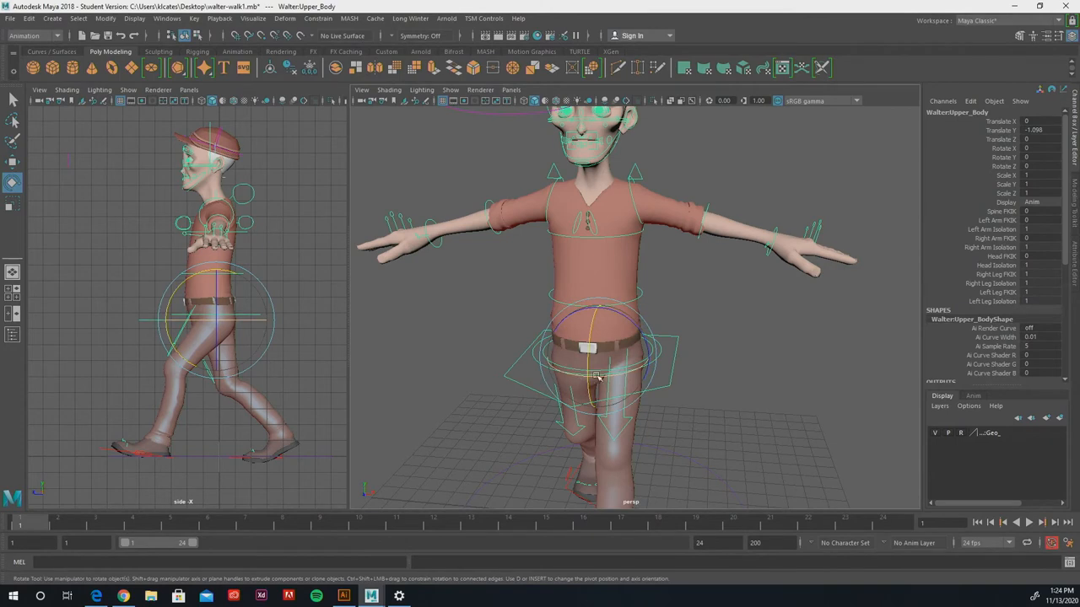
{"action": "mouse_move", "coordinate": [599, 378]}
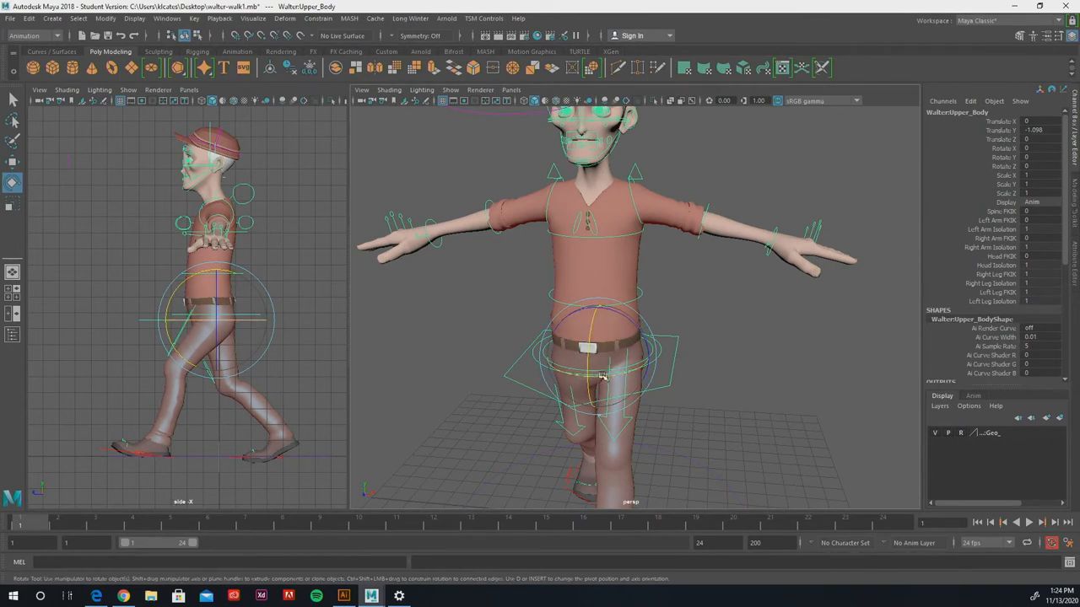
Step: Rotate the Upper_Body control to Rotate Y -9.309 and Rotate Z -3.005
{"action": "left_click_drag", "start_coordinate": [599, 375], "coordinate": [603, 379]}
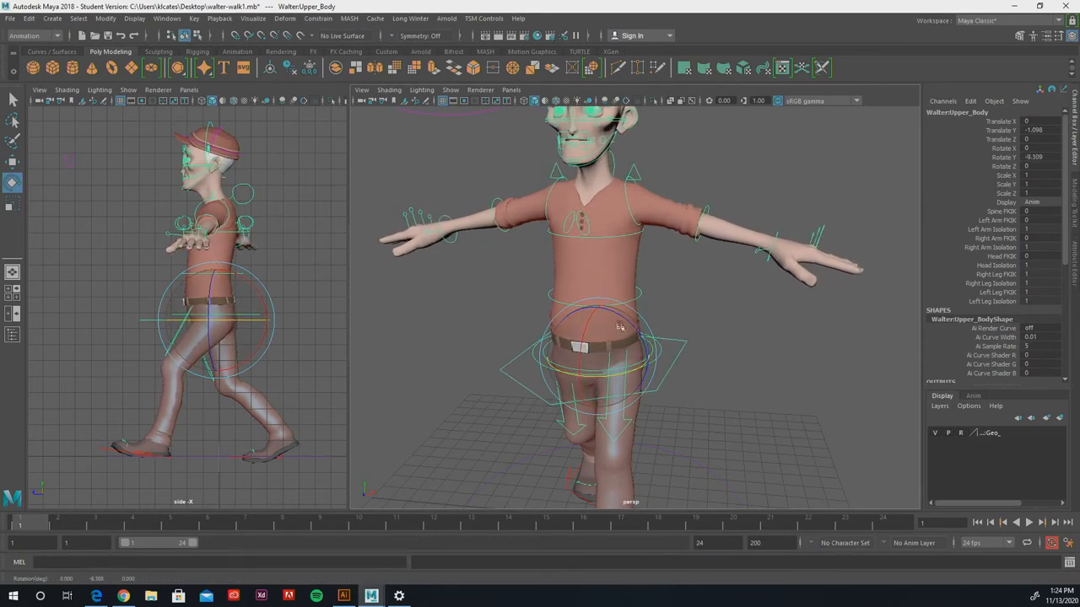
{"action": "left_click_drag", "start_coordinate": [620, 327], "coordinate": [628, 324]}
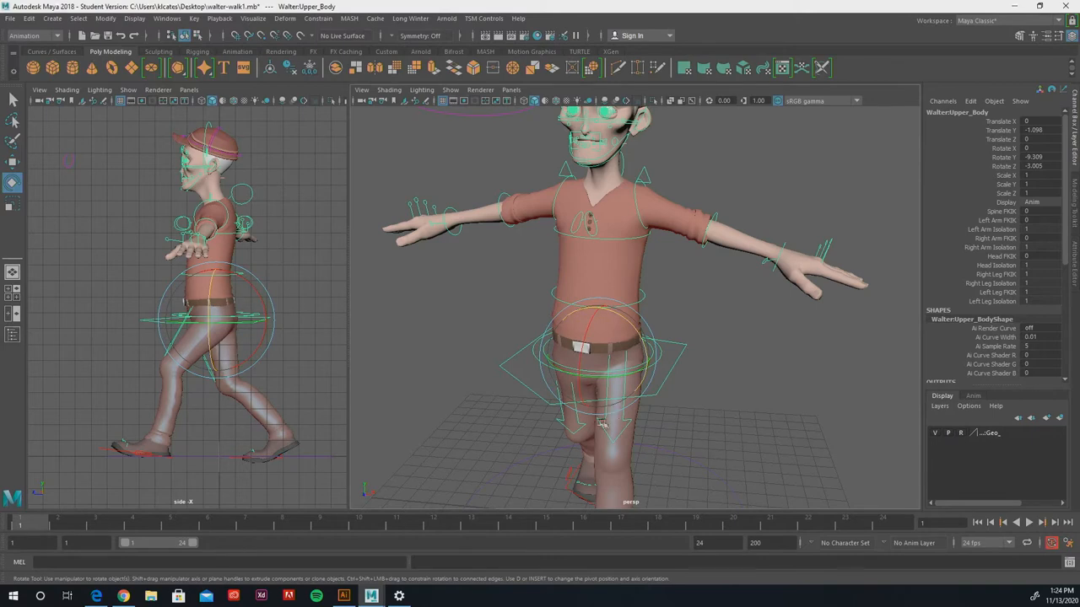
{"action": "mouse_move", "coordinate": [604, 244]}
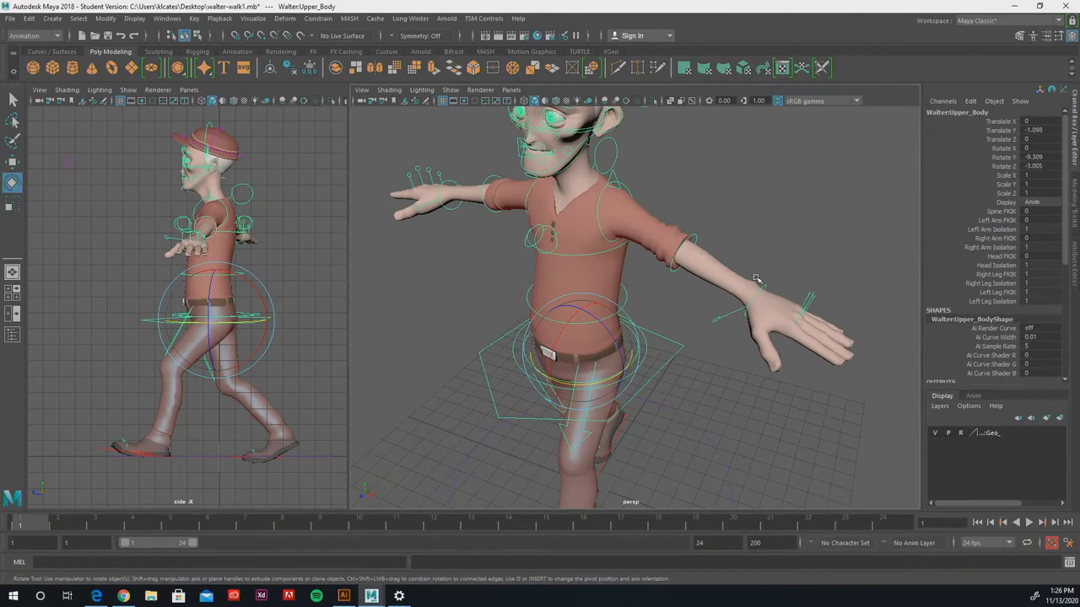
{"action": "mouse_move", "coordinate": [929, 297]}
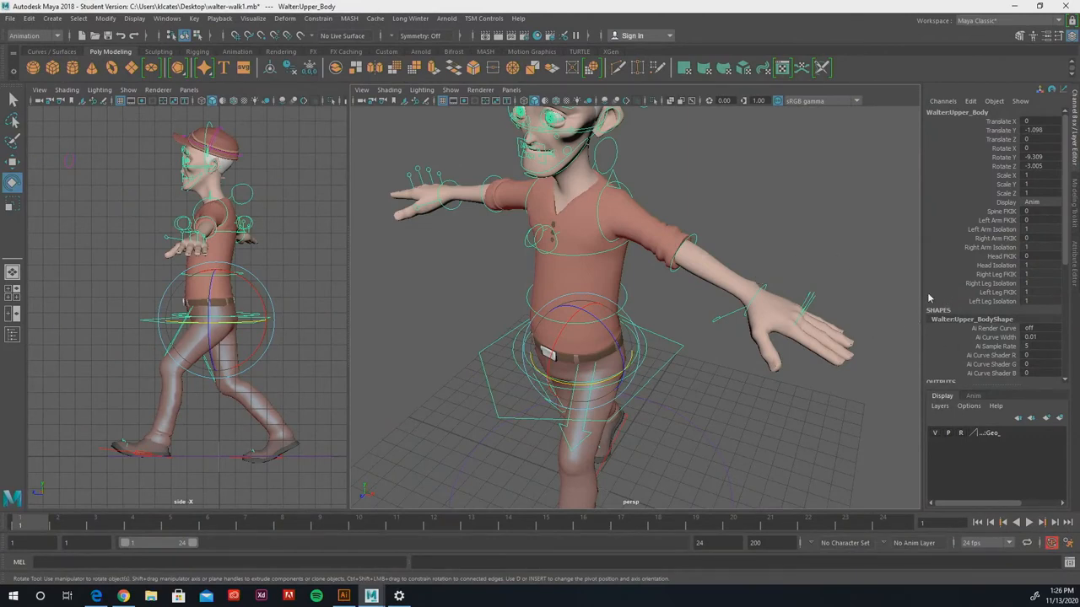
{"action": "mouse_move", "coordinate": [842, 243]}
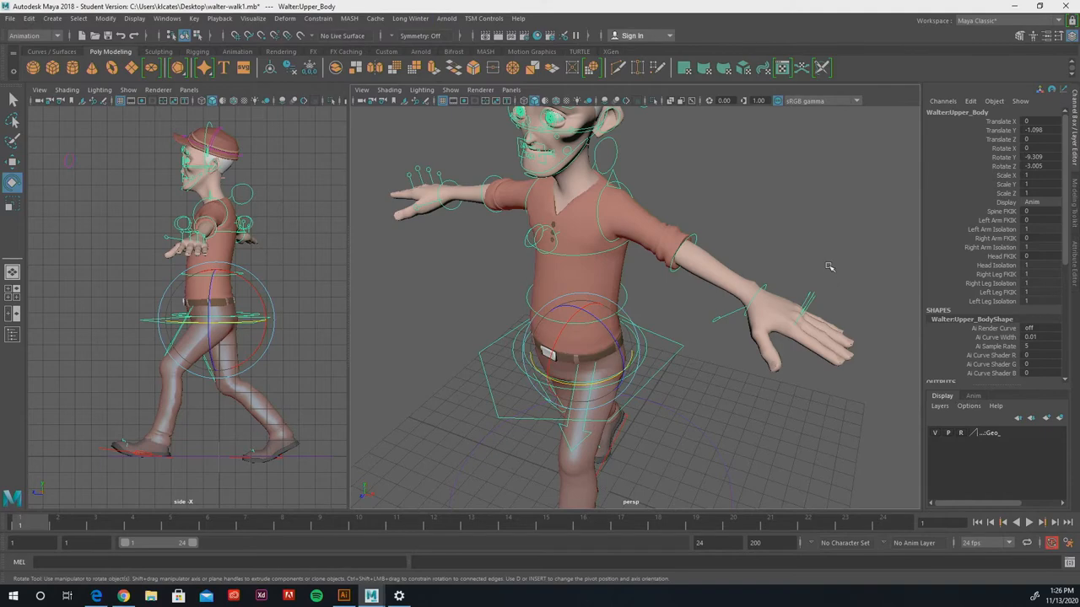
{"action": "mouse_move", "coordinate": [688, 369]}
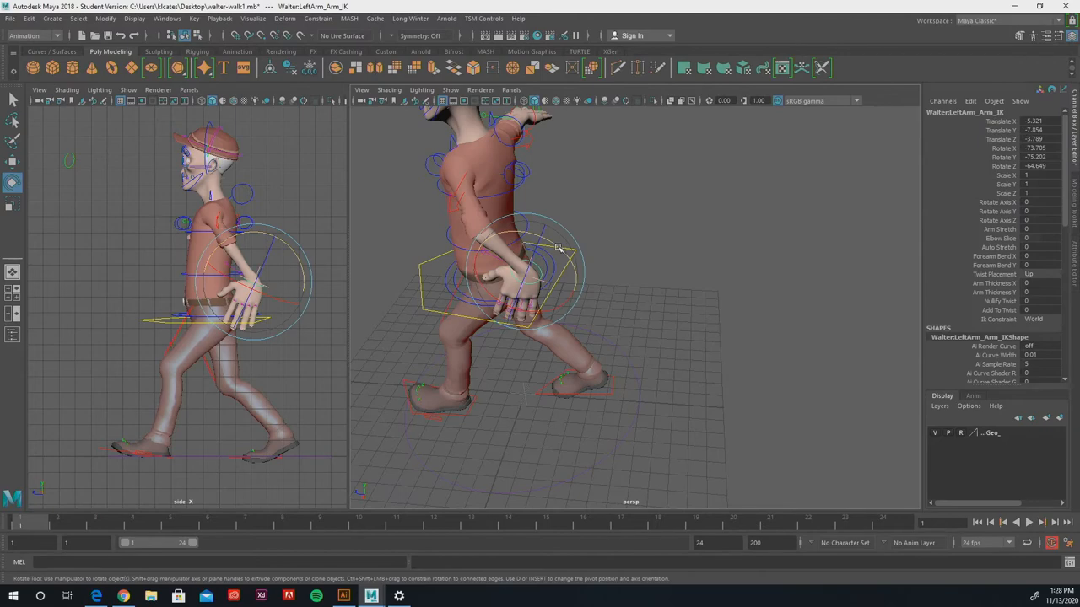
Step: Orbit toward the right arm and pull RightArm_Arm_IK down and in toward the chest
{"action": "left_click_drag", "start_coordinate": [557, 249], "coordinate": [514, 232]}
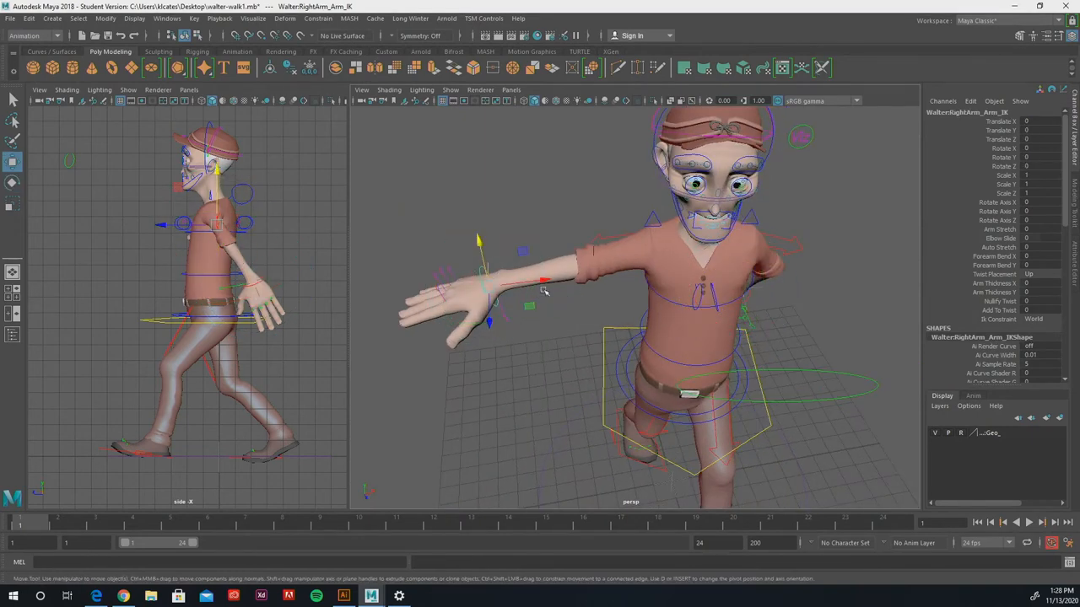
{"action": "left_click_drag", "start_coordinate": [544, 281], "coordinate": [628, 281]}
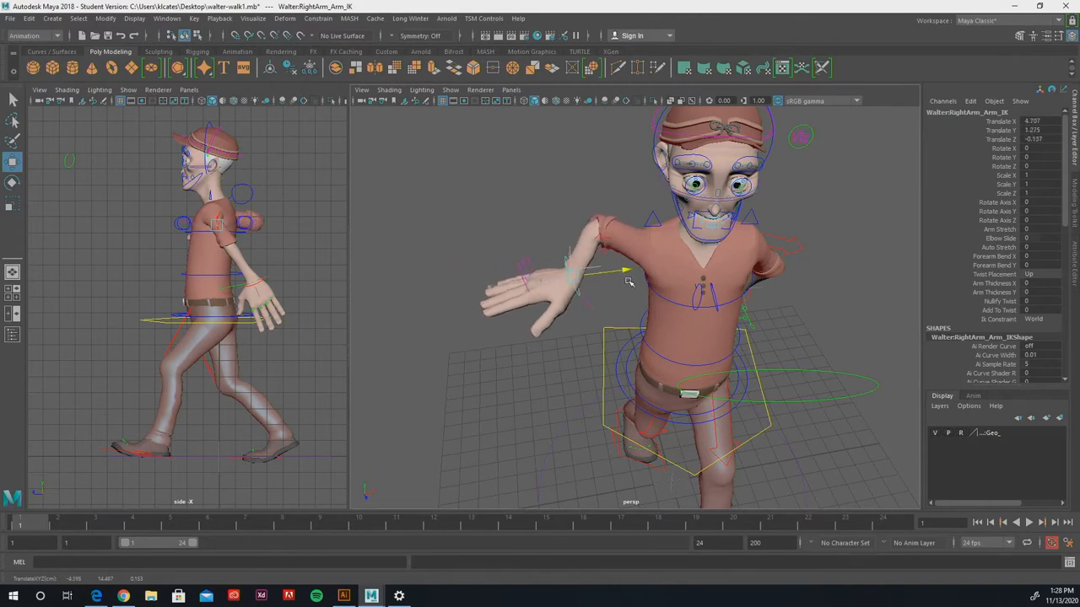
{"action": "left_click_drag", "start_coordinate": [628, 280], "coordinate": [571, 278]}
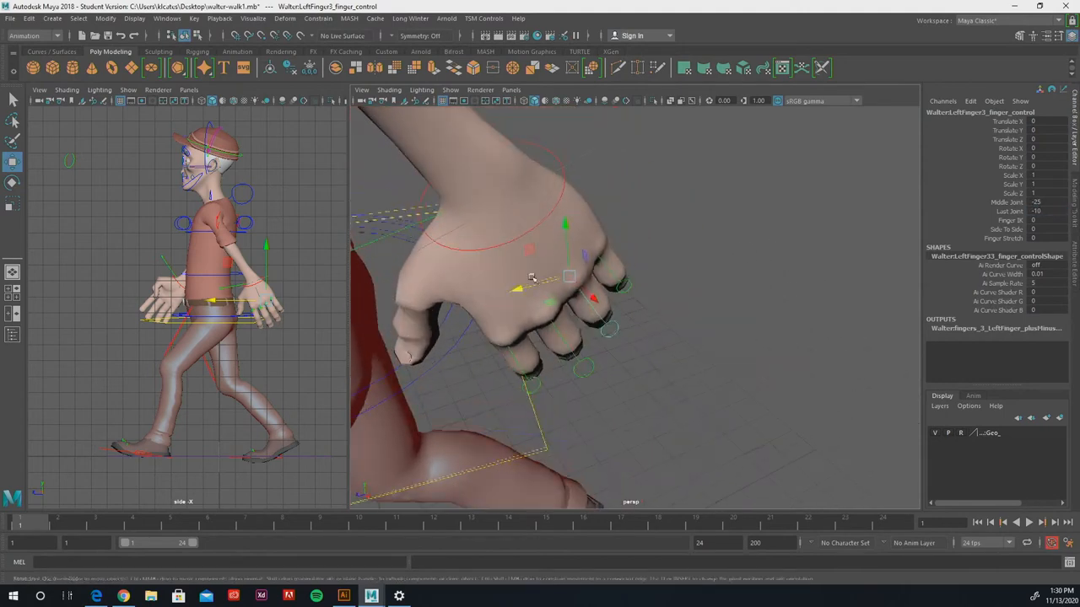
Step: Select the finger control for Walter's left thumb, whose curl values remain zero
{"action": "left_click_drag", "start_coordinate": [532, 279], "coordinate": [473, 299]}
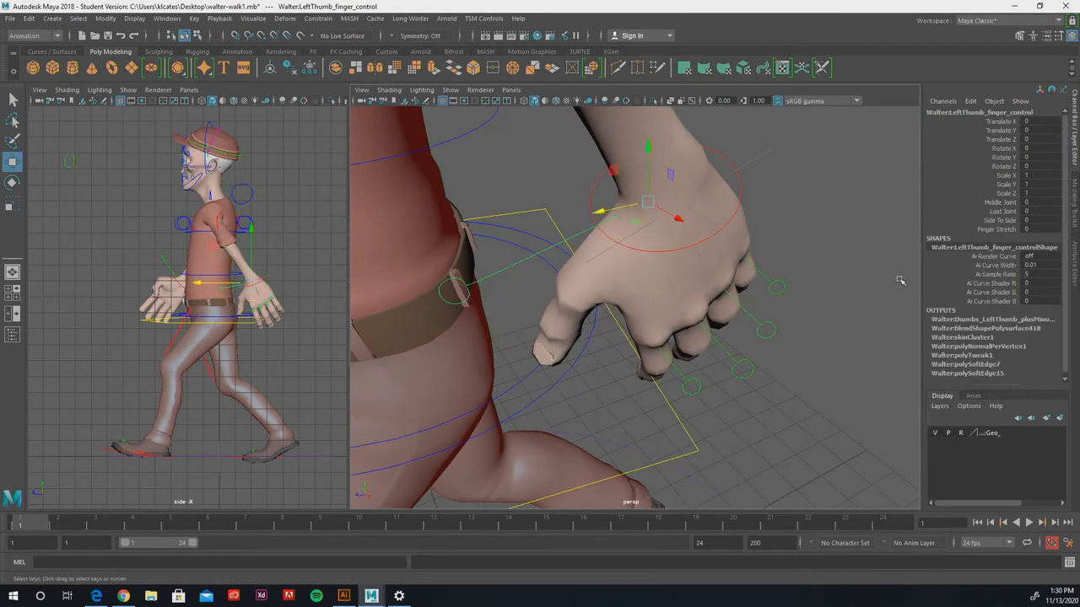
{"action": "mouse_move", "coordinate": [1006, 248]}
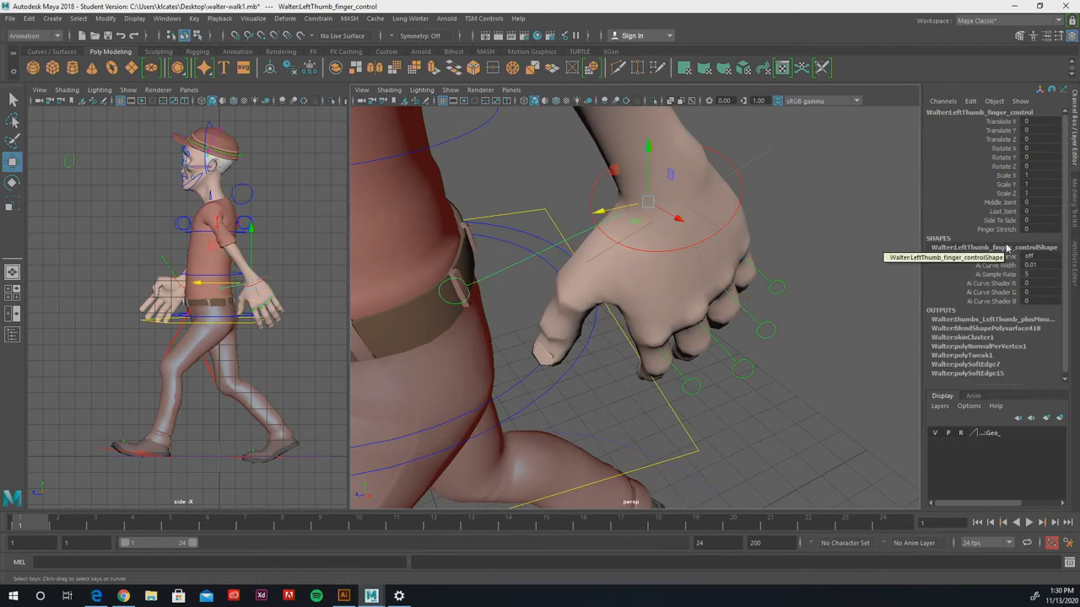